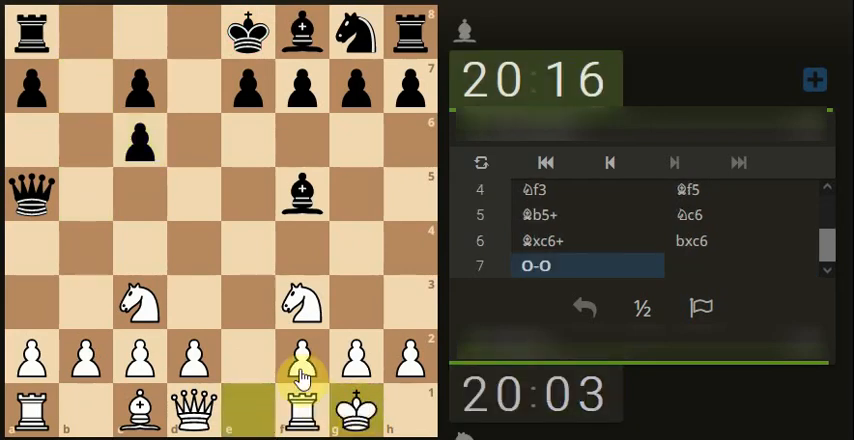
Push the d-pawn to d4 after castling
click(300, 140)
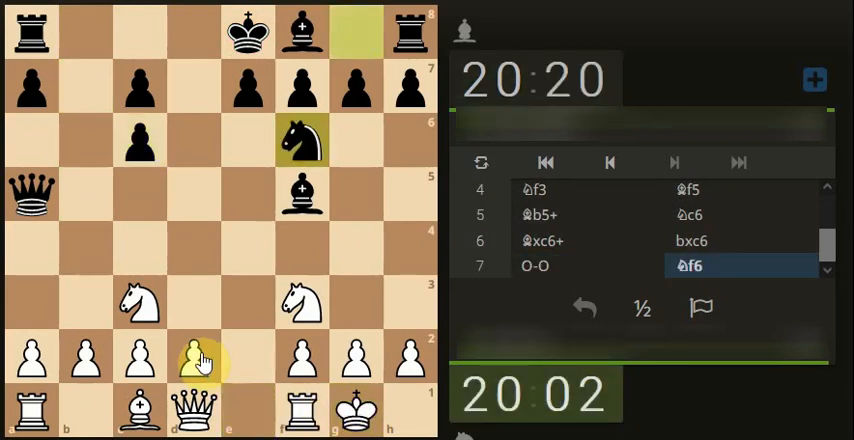
drag(192, 362, 192, 248)
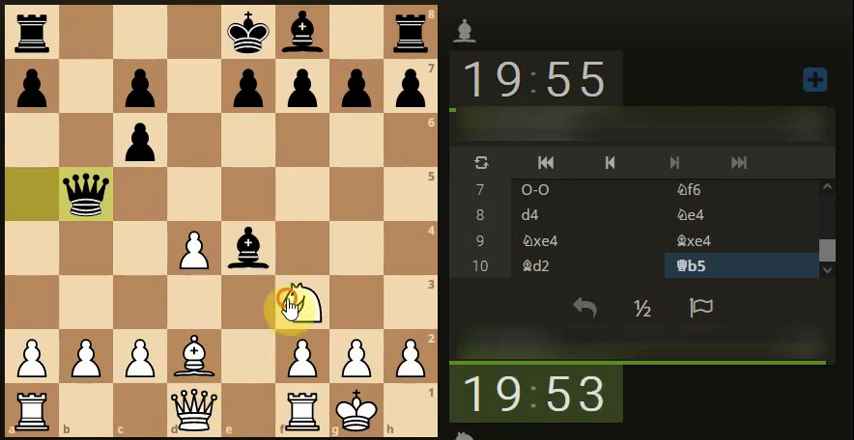
Jump the knight from f3 to g5 on move 11
drag(300, 300, 356, 192)
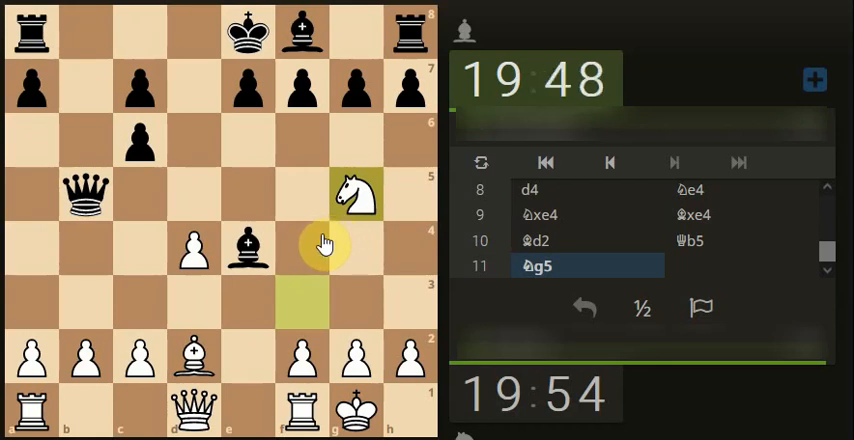
mouse_move(264, 324)
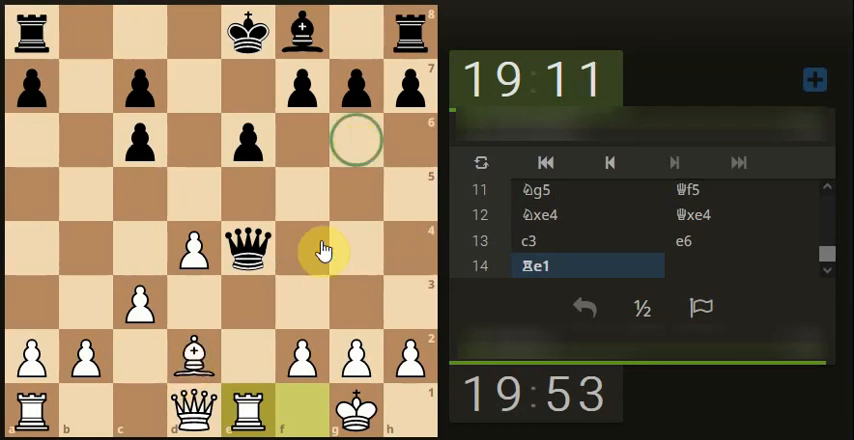
mouse_move(304, 288)
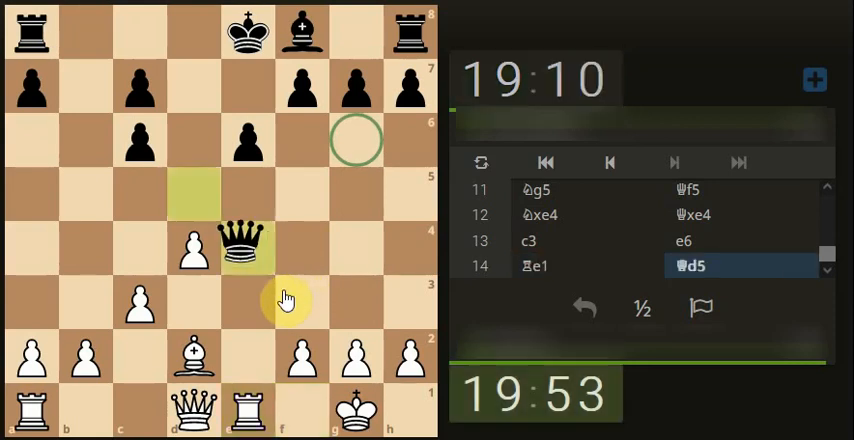
Lift the rook to e5 and push b3 to attack Black's queen on c4
drag(248, 248, 194, 194)
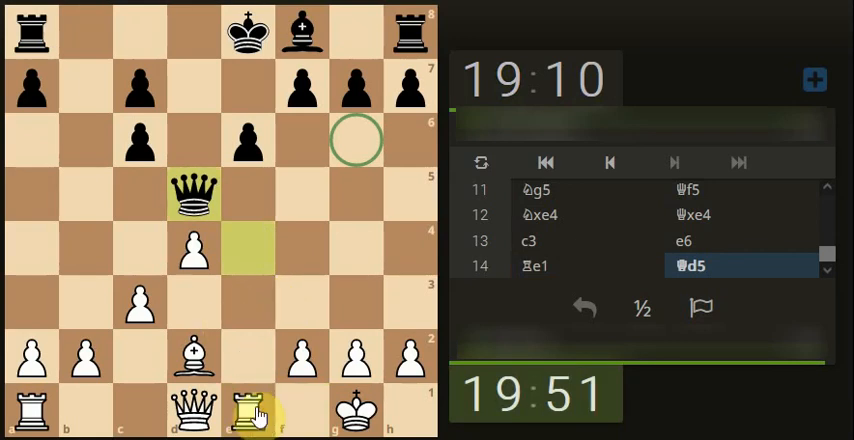
drag(248, 412, 248, 192)
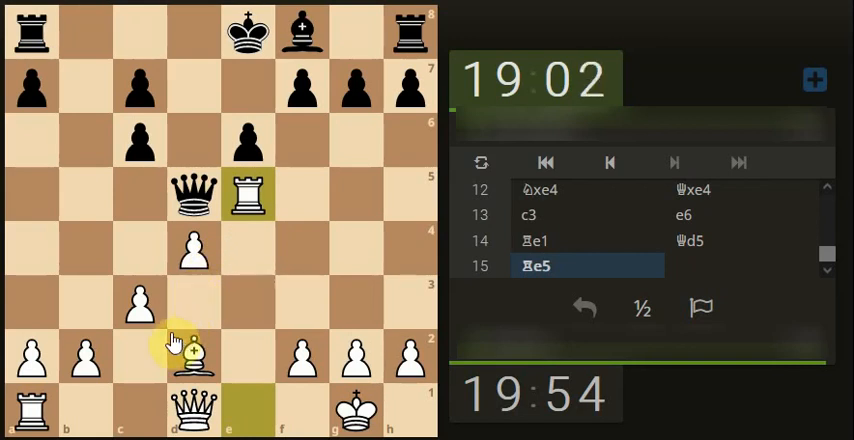
drag(196, 356, 248, 196)
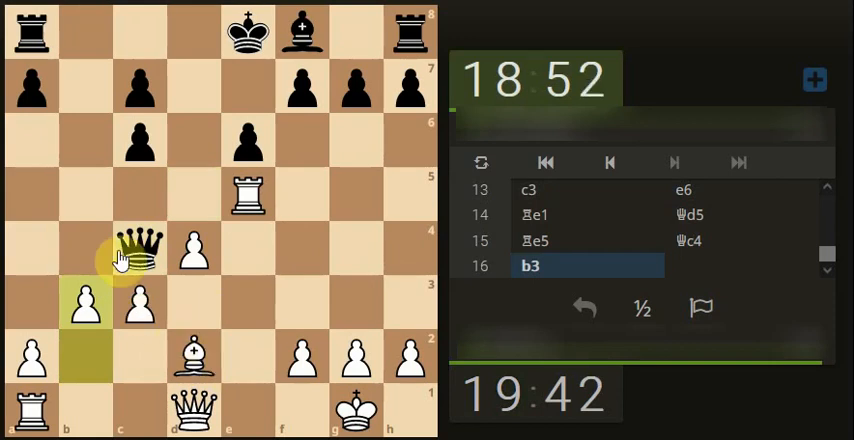
Offer the queen trade with Qe2 against Black's queen on c4
drag(140, 252, 32, 142)
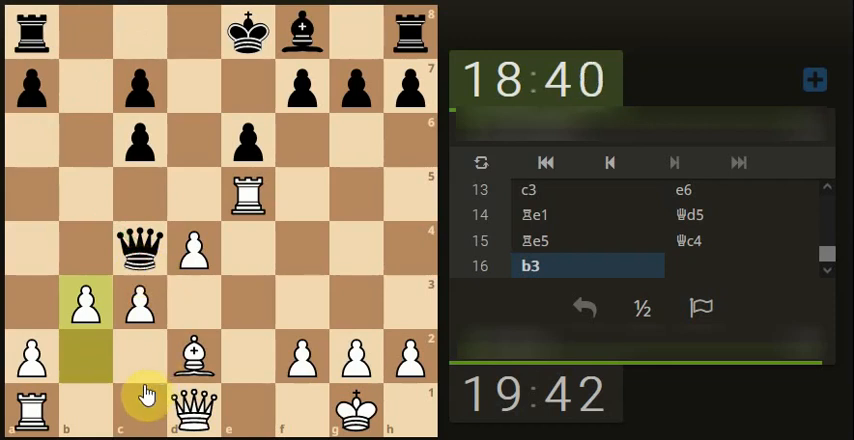
mouse_move(132, 422)
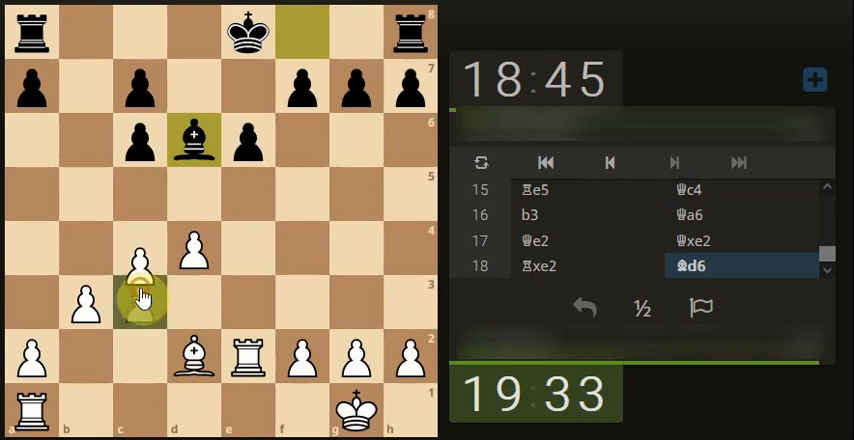
Advance the c-pawn to c4 and on to c5
click(140, 292)
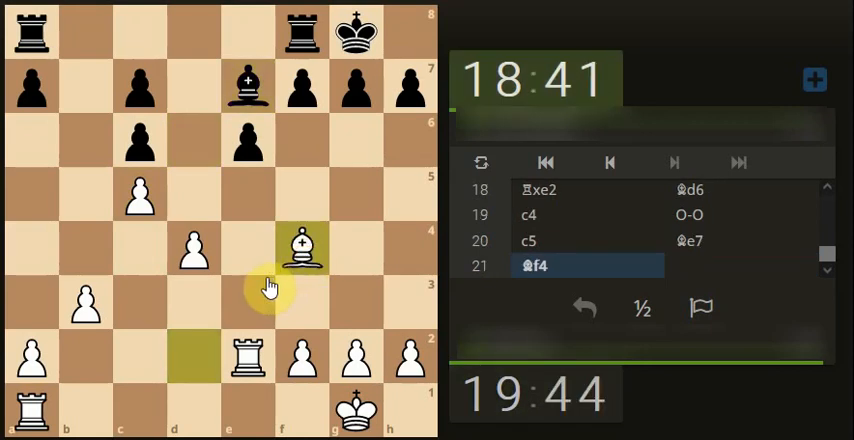
mouse_move(248, 302)
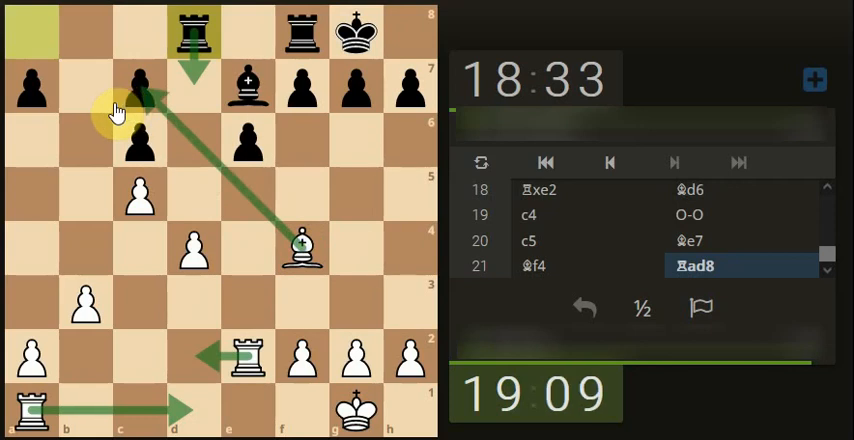
mouse_move(156, 112)
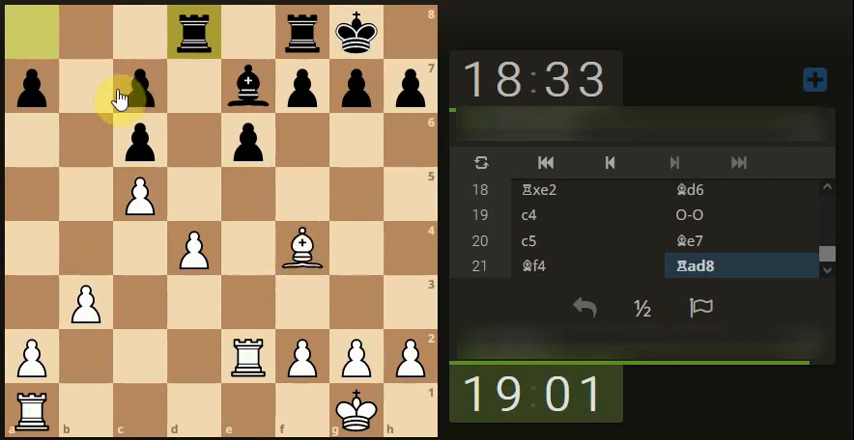
click(140, 84)
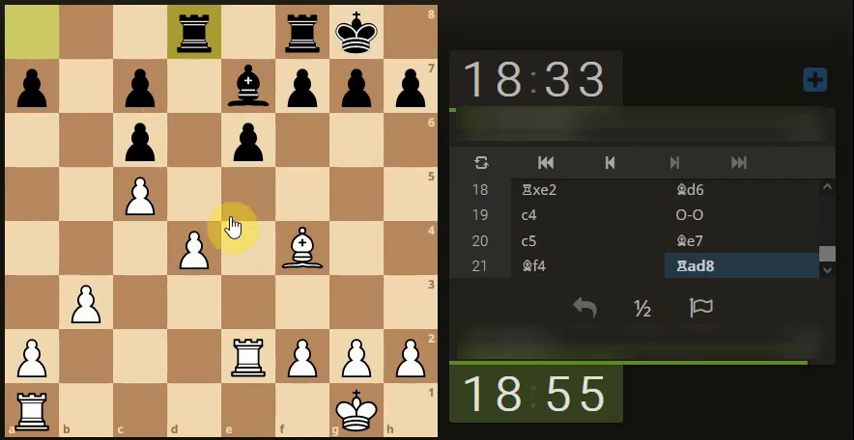
Bring the rook to d1 on move 22
click(140, 104)
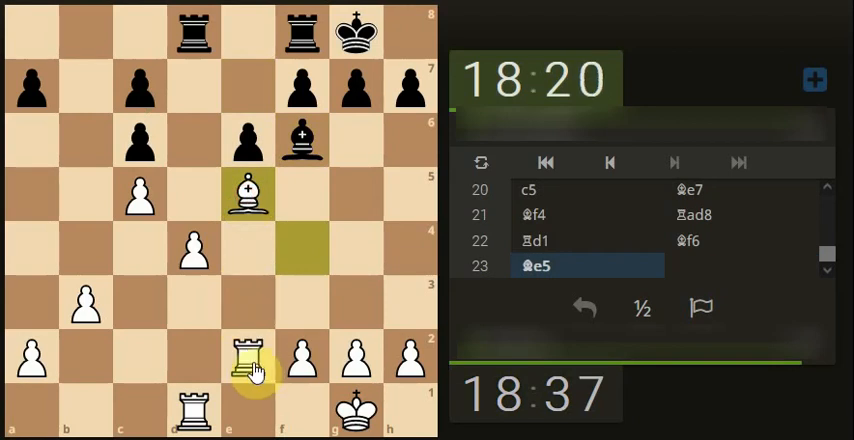
Recapture on e5 with the rook, then take the e6 pawn with Rxe6
drag(244, 360, 244, 190)
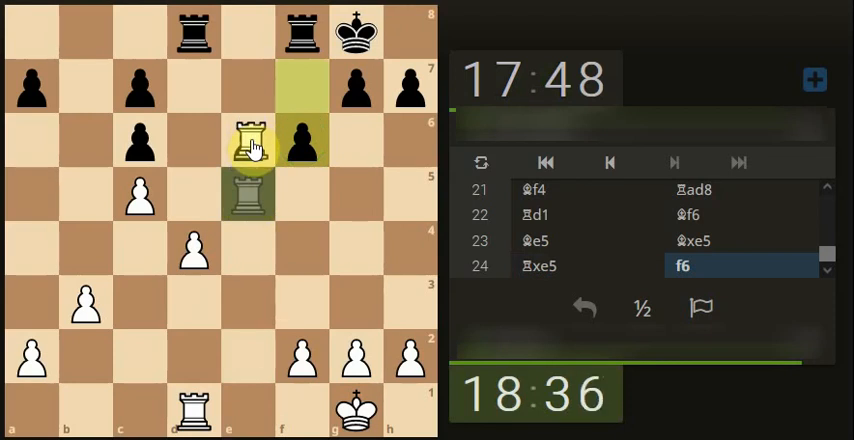
click(248, 140)
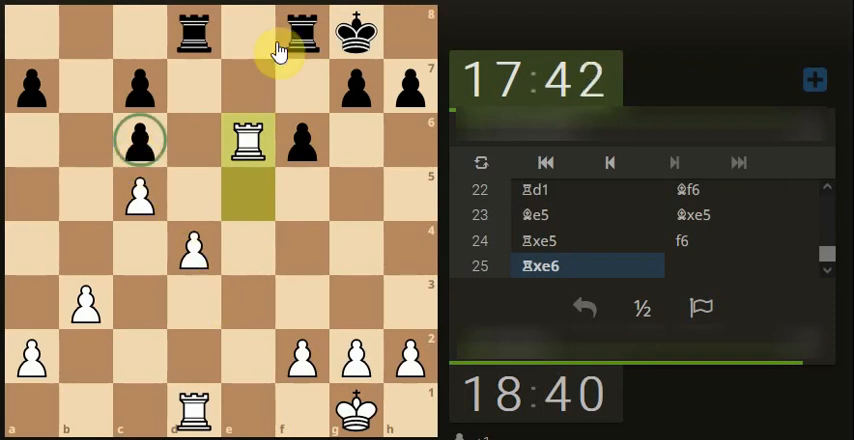
Review the last move, then play 29.Kf1 after the rook trade on d4
click(610, 162)
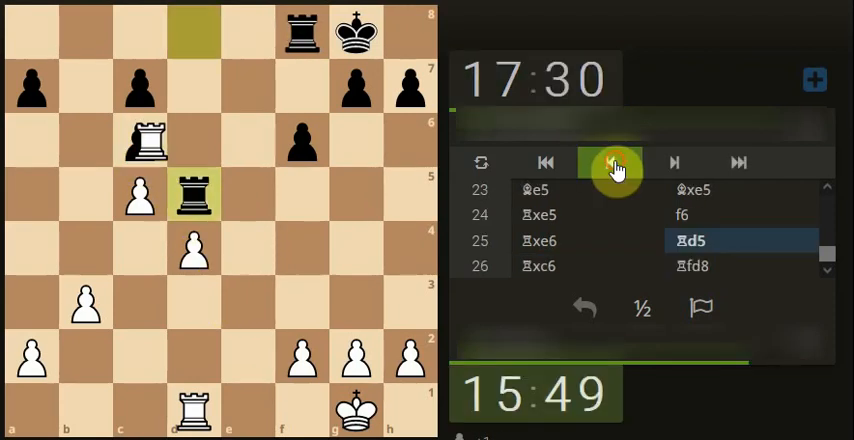
click(672, 164)
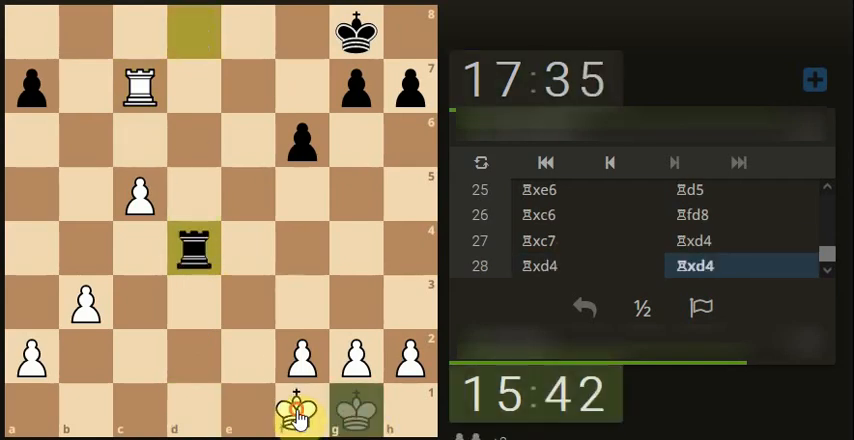
click(304, 412)
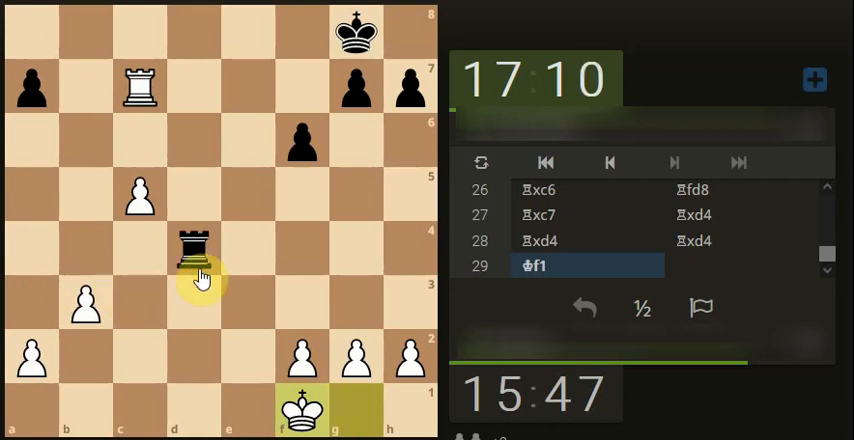
mouse_move(252, 304)
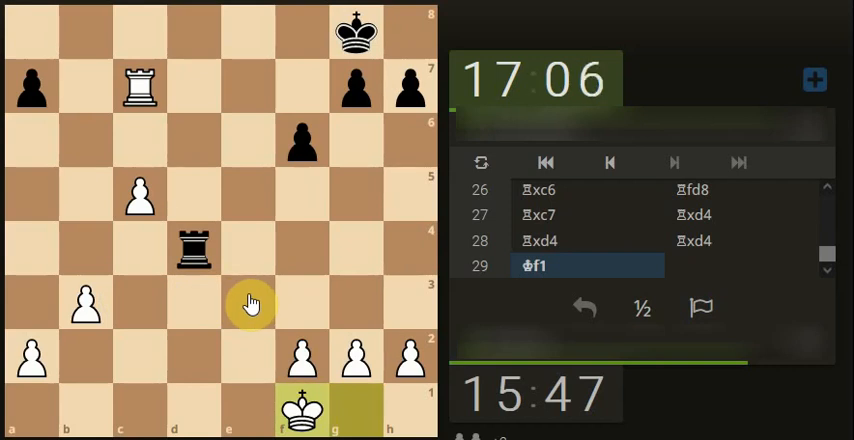
mouse_move(228, 336)
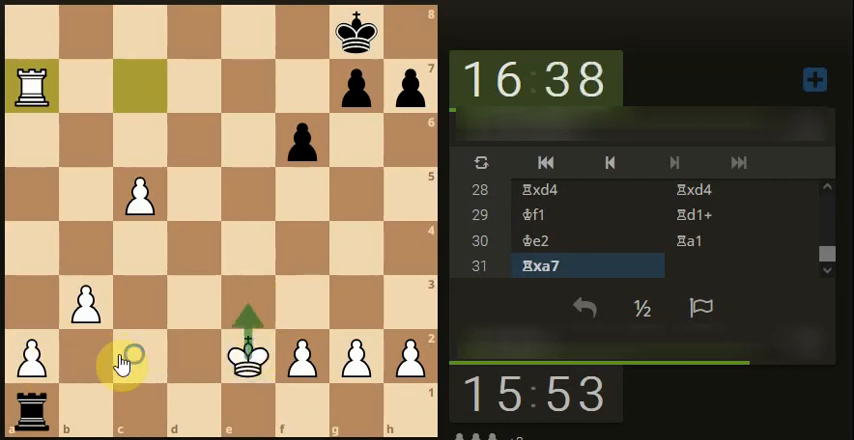
Push the c-pawn to c7, sidestep Rc2+ with Kd3, and start Rb7
click(408, 144)
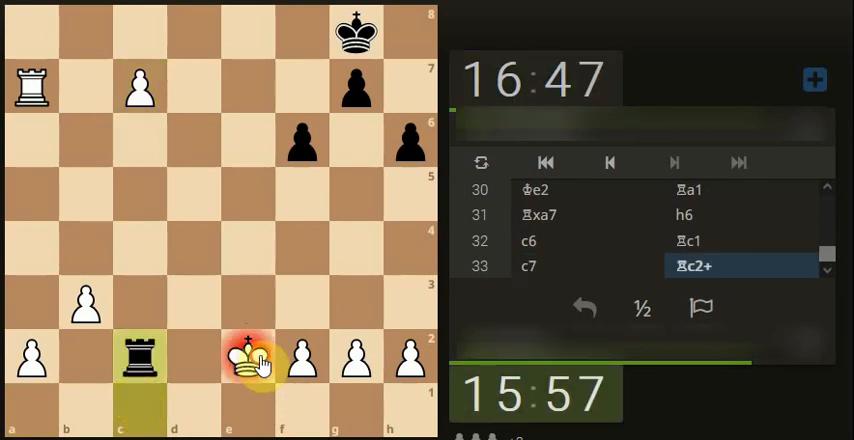
drag(248, 360, 248, 304)
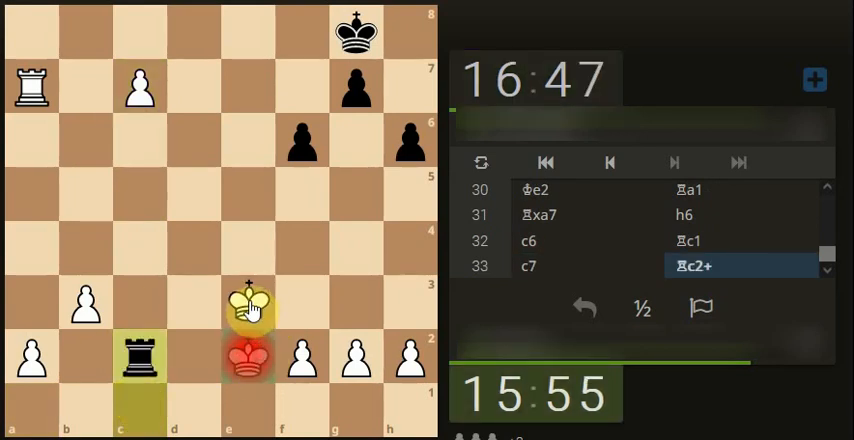
drag(246, 300, 190, 300)
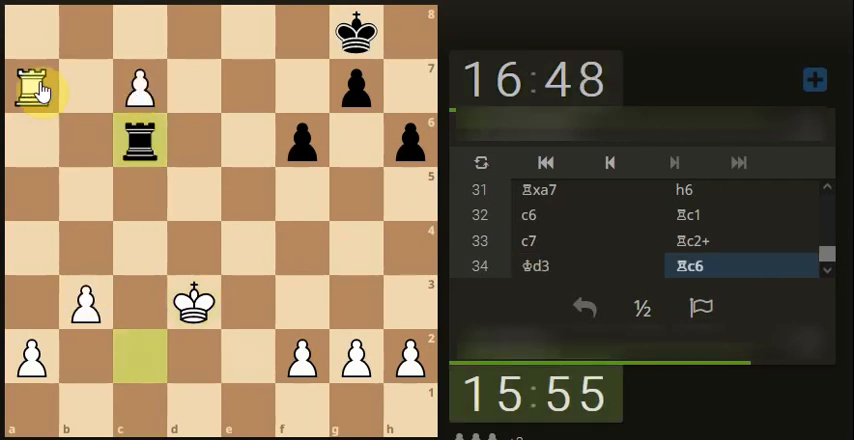
drag(32, 86, 88, 86)
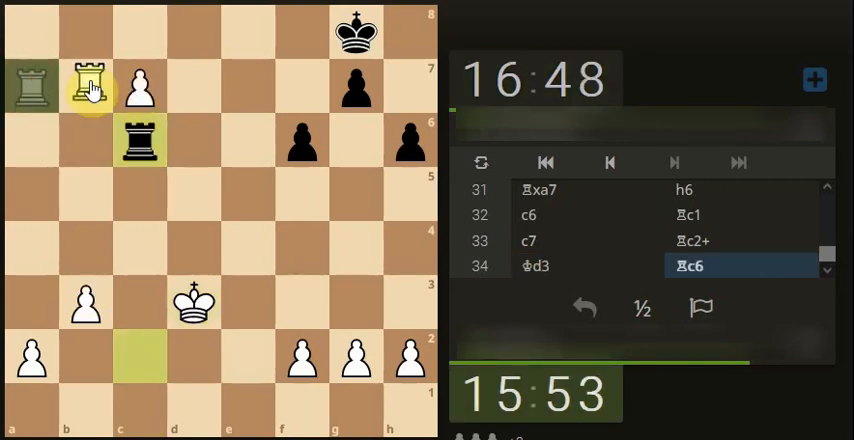